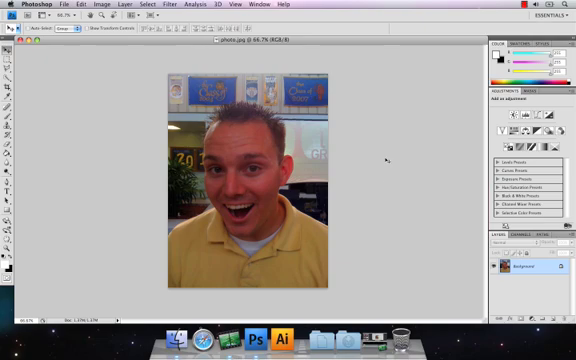
mouse_move(388, 158)
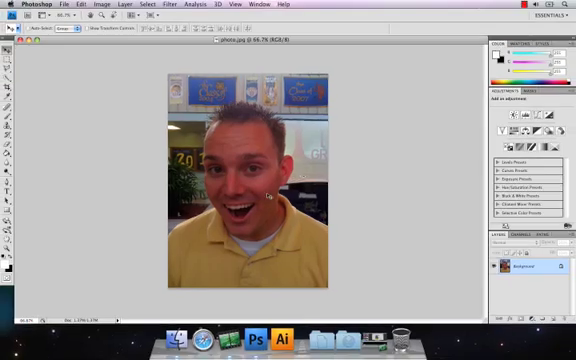
mouse_move(248, 122)
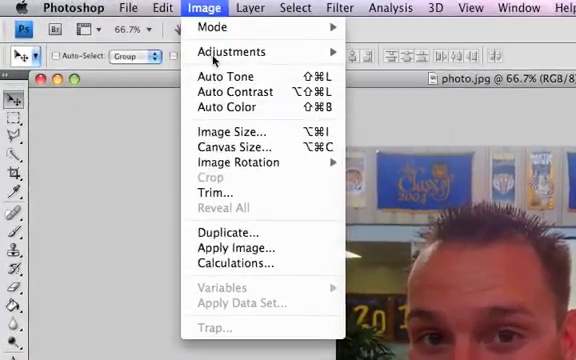
- Bring up the Levels adjustment on the portrait photo via the Image menu
click(230, 52)
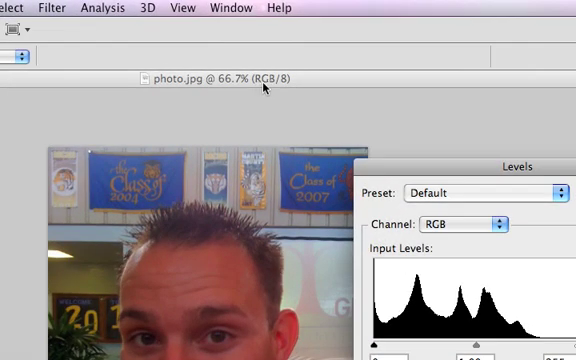
mouse_move(264, 88)
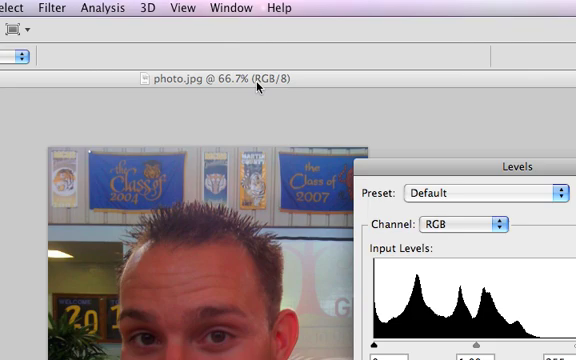
mouse_move(256, 88)
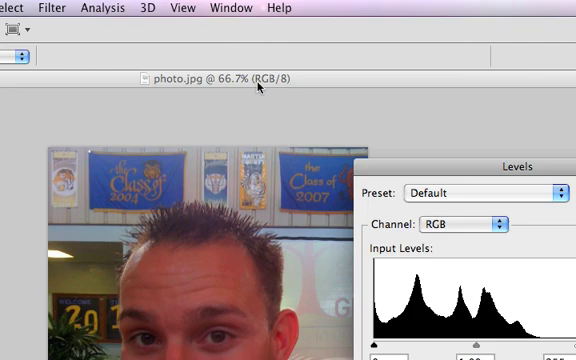
mouse_move(448, 180)
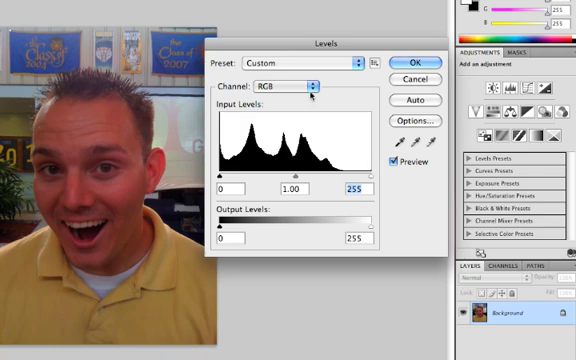
- Set the Red channel's shadow input level to 39 to cut the red skin tint
click(306, 88)
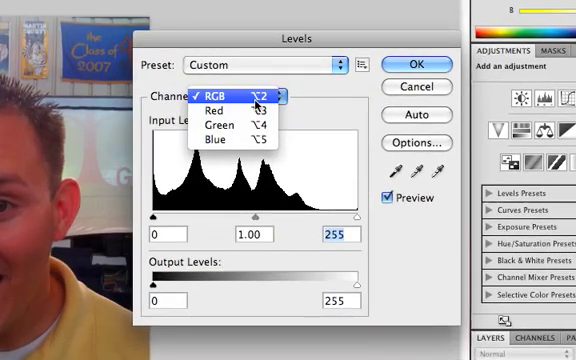
mouse_move(212, 128)
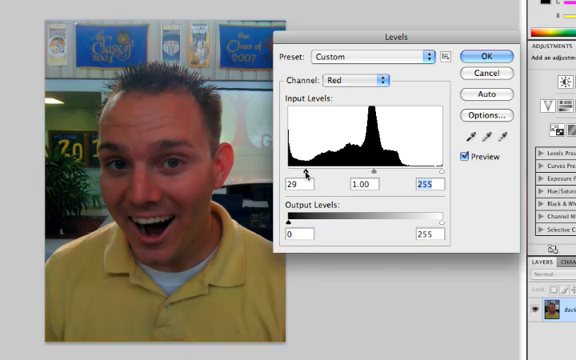
drag(306, 172, 312, 172)
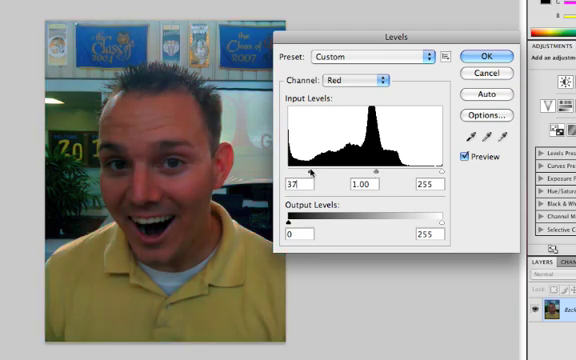
text(39)
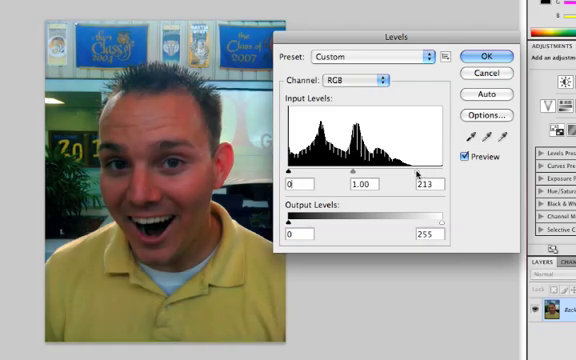
- Lower the RGB highlight input level to about 219 to brighten the whole portrait
drag(414, 176, 412, 176)
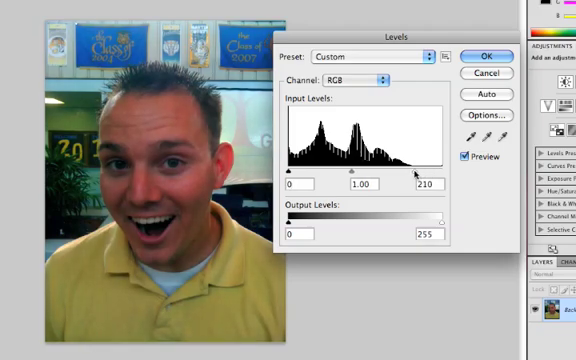
drag(412, 172, 420, 172)
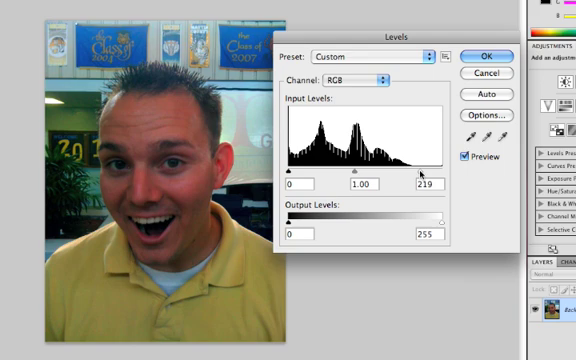